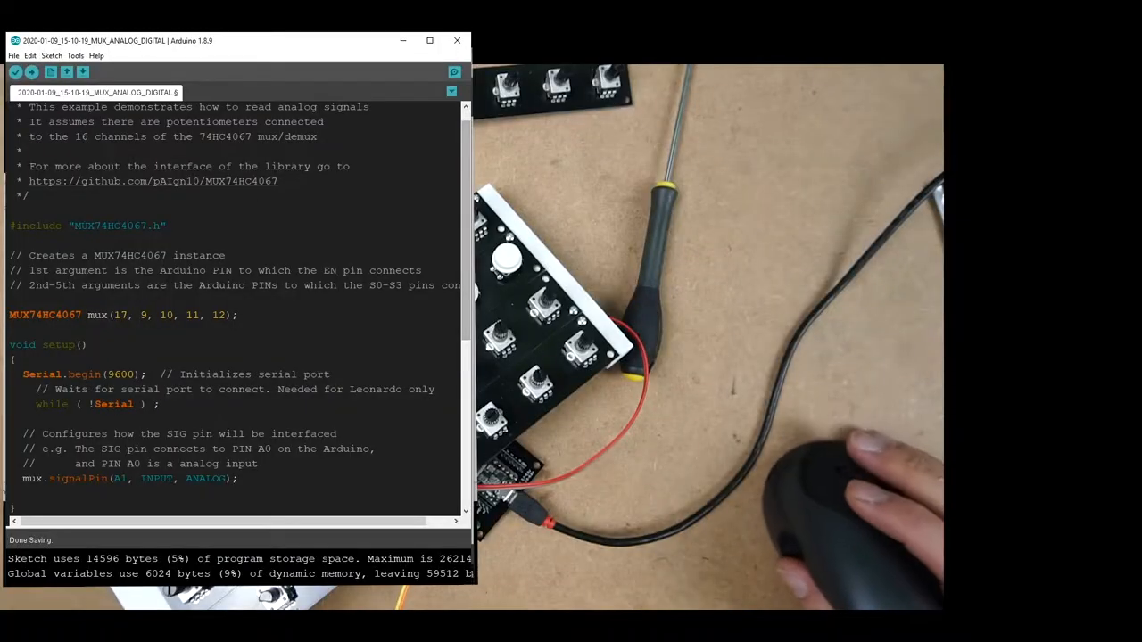
Step: Remove the mux.signalPin(A1, INPUT, ANALOG) line from setup() so it can move into loop()
triple_click(122, 314)
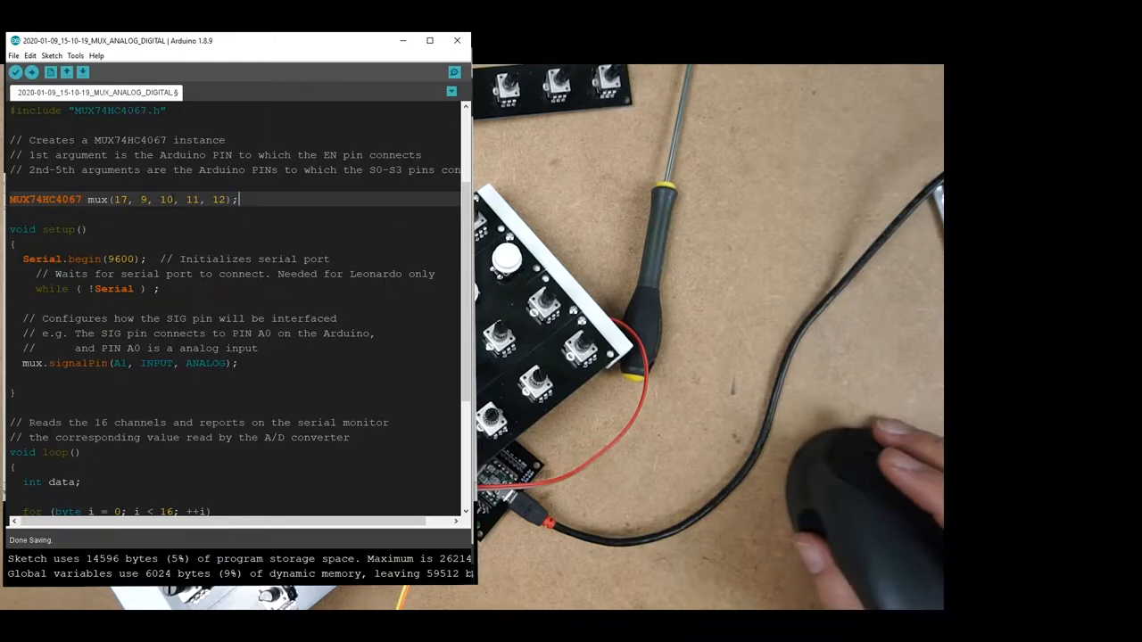
double_click(120, 200)
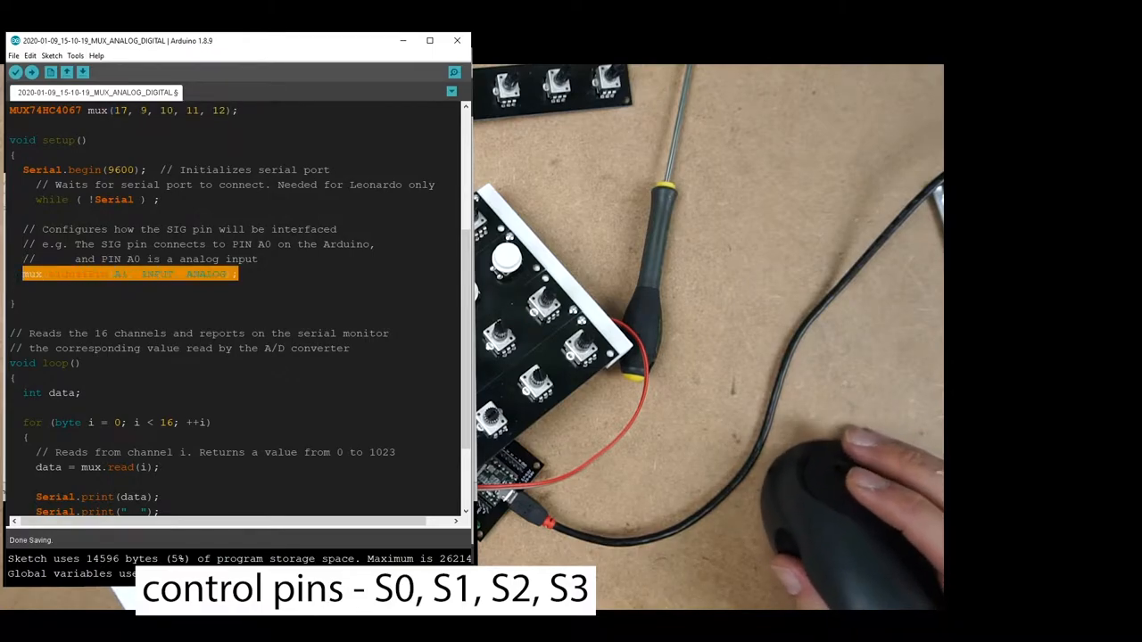
key(Delete)
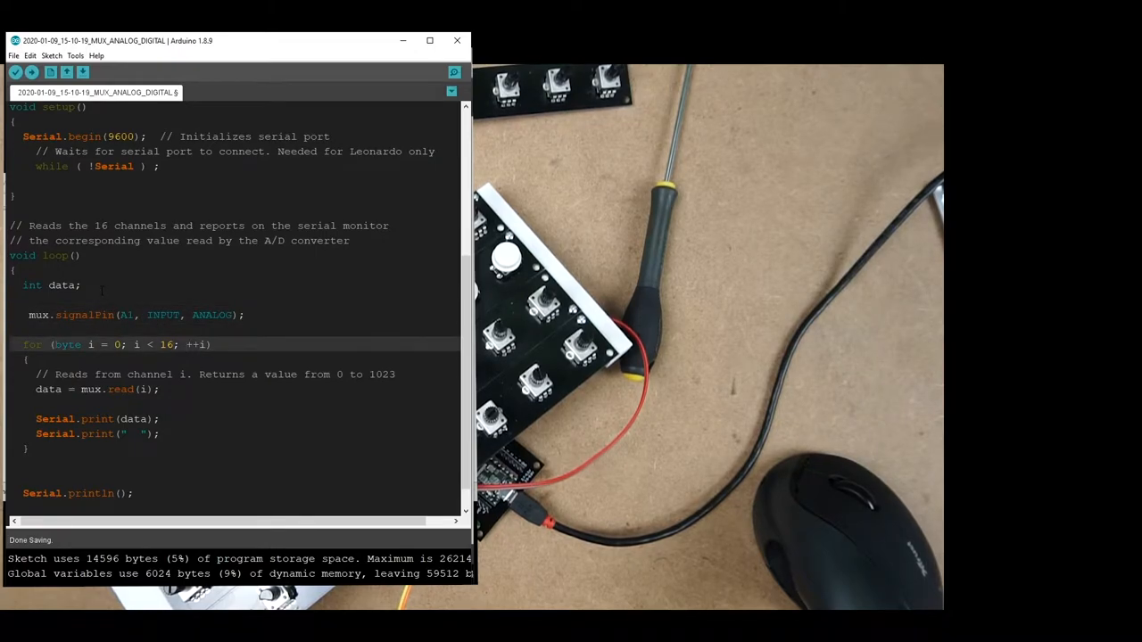
Step: Limit the first read loop to i < 4 and duplicate the read block below it
text(4)
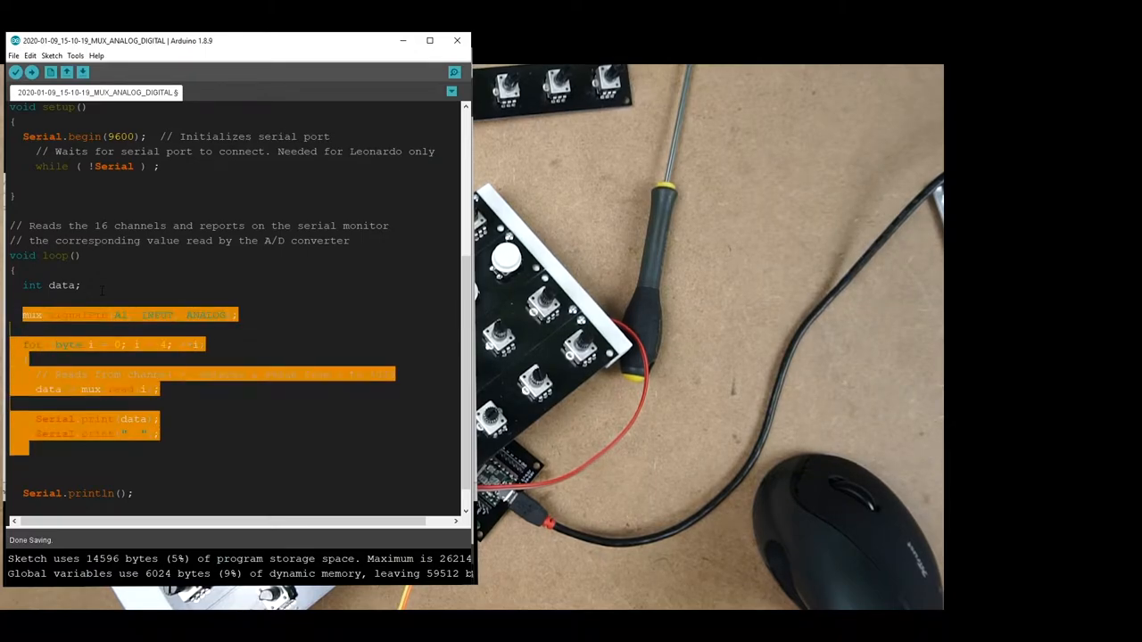
scroll(down, 3)
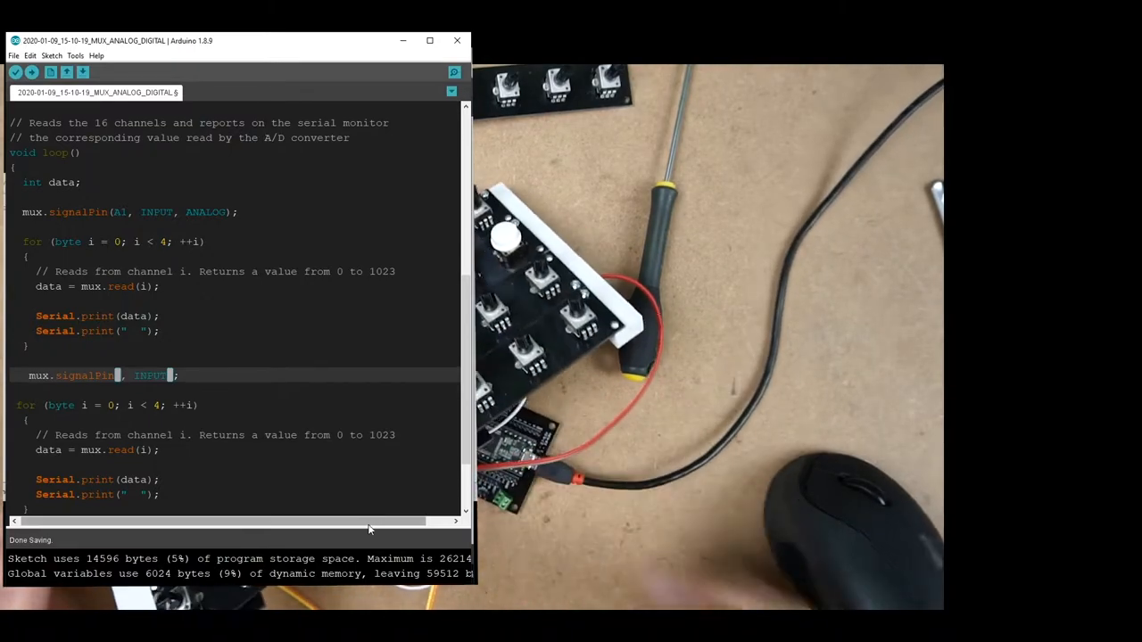
Step: Make the second block use signalPin(16, INPUT) and loop i = 4 to i < 8 as digital reads
text(16)
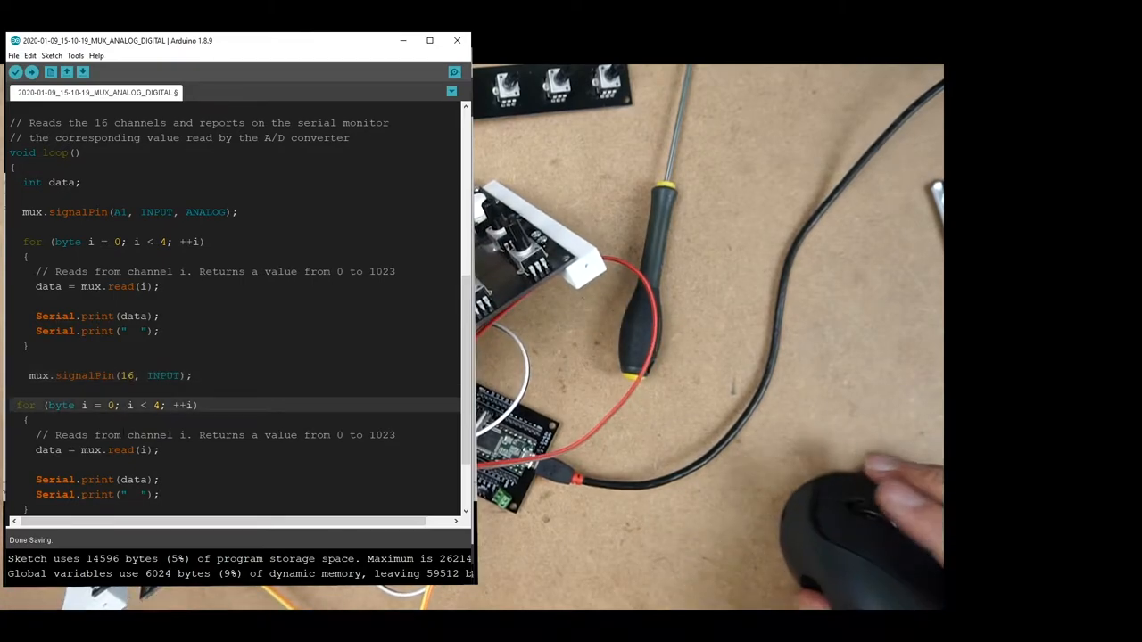
text(4)
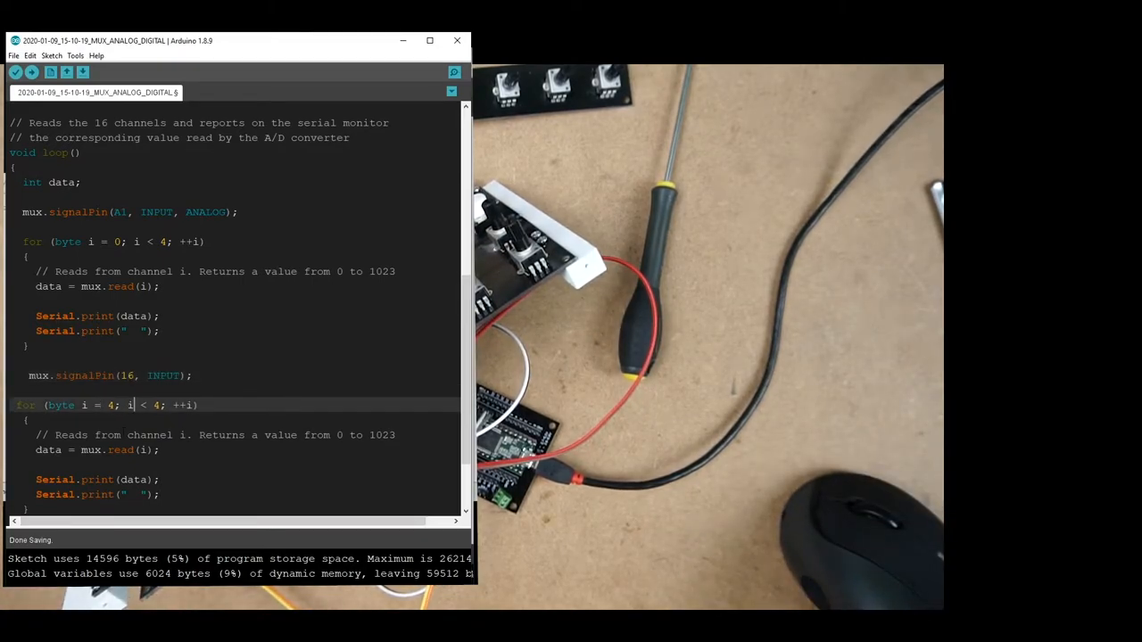
text(8)
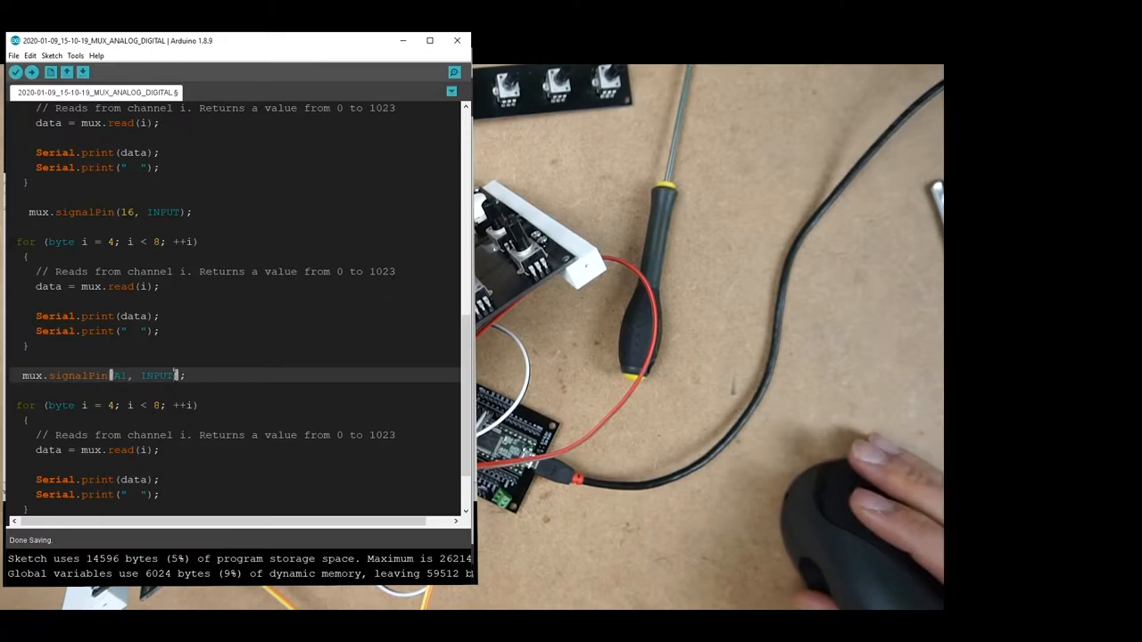
Step: Make the third block use signalPin(A1, INPUT, ANALOG) and loop i = 8 to i < 16
text(, ANALOG)
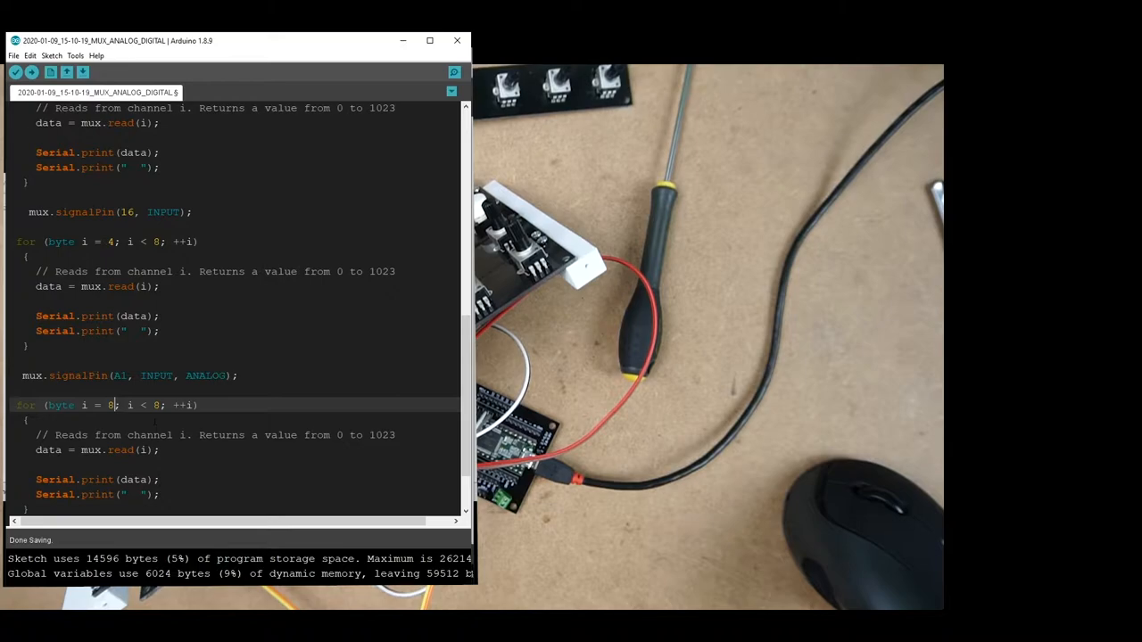
key(Backspace)
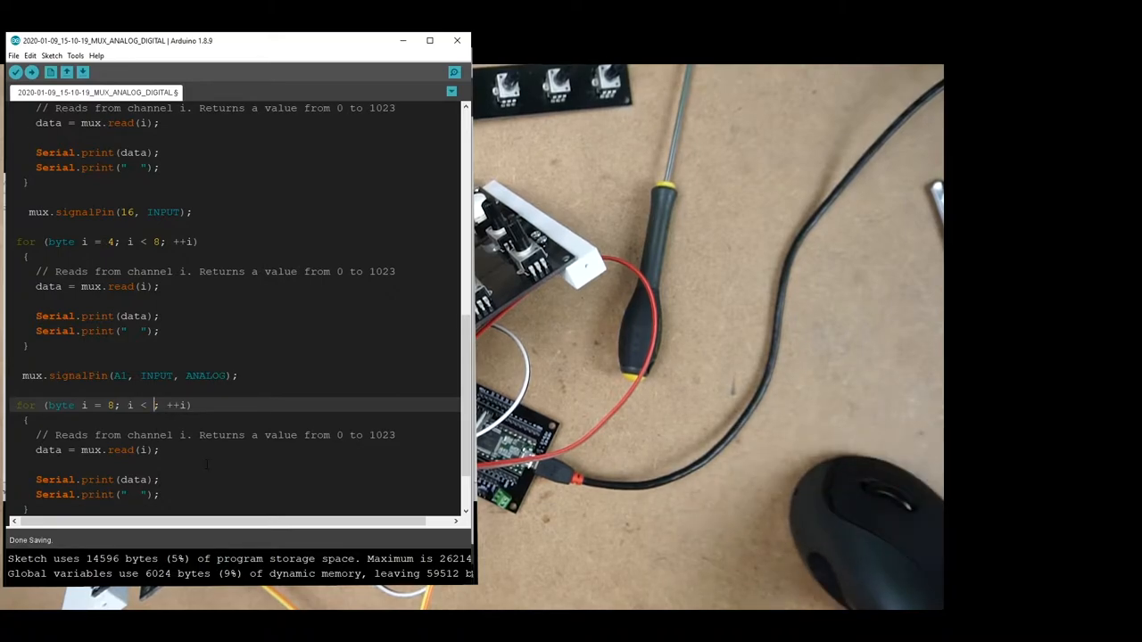
text(6)
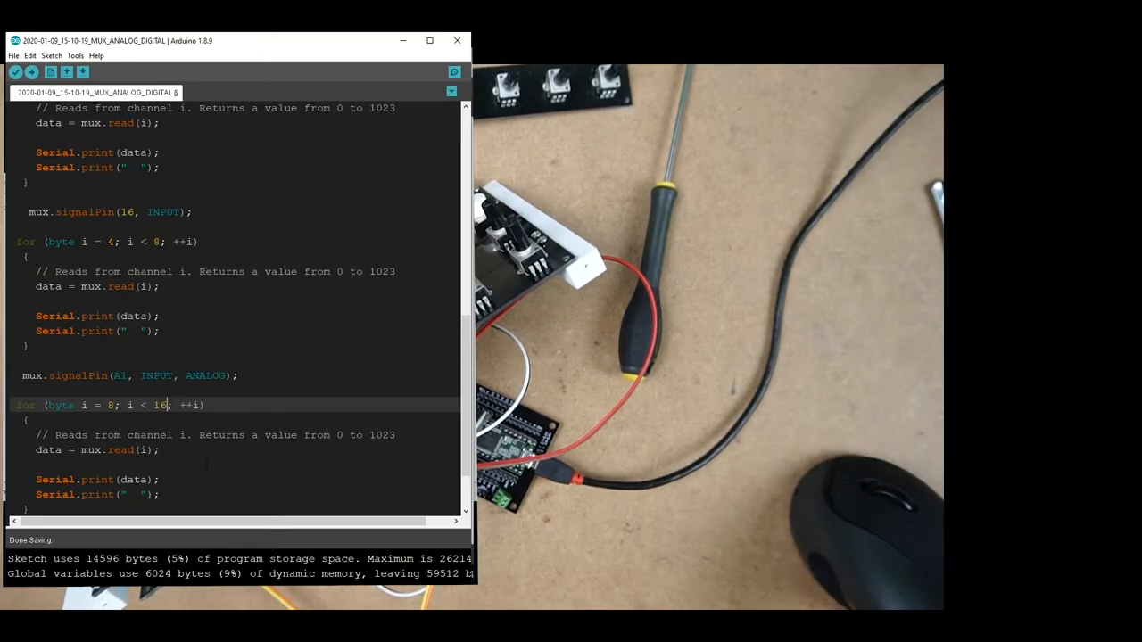
scroll(down, 3)
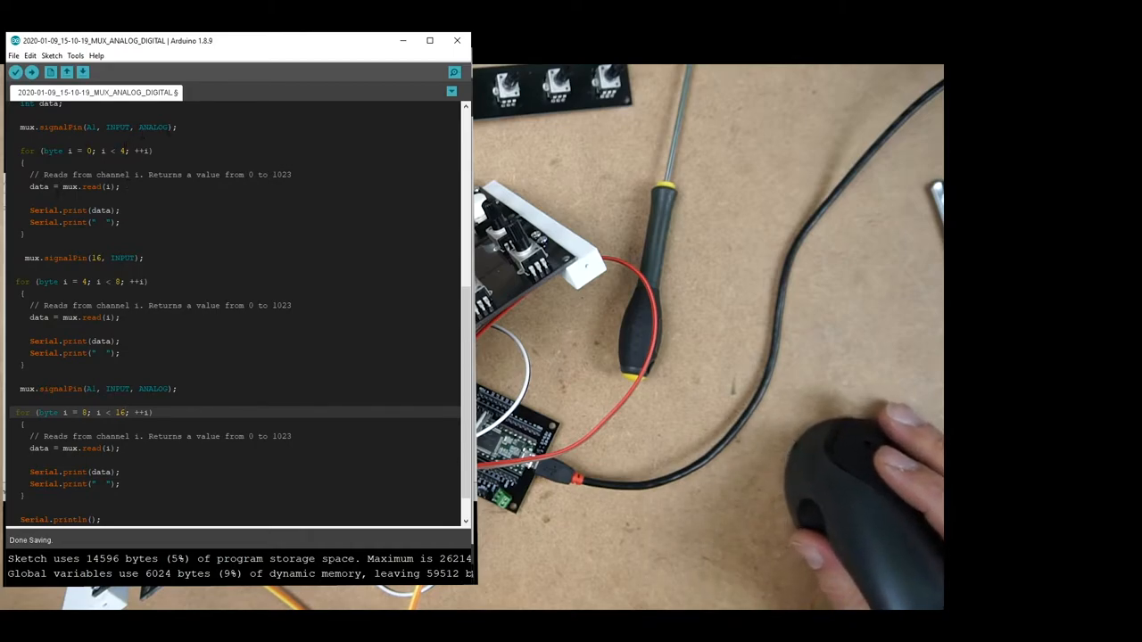
mouse_move(848, 464)
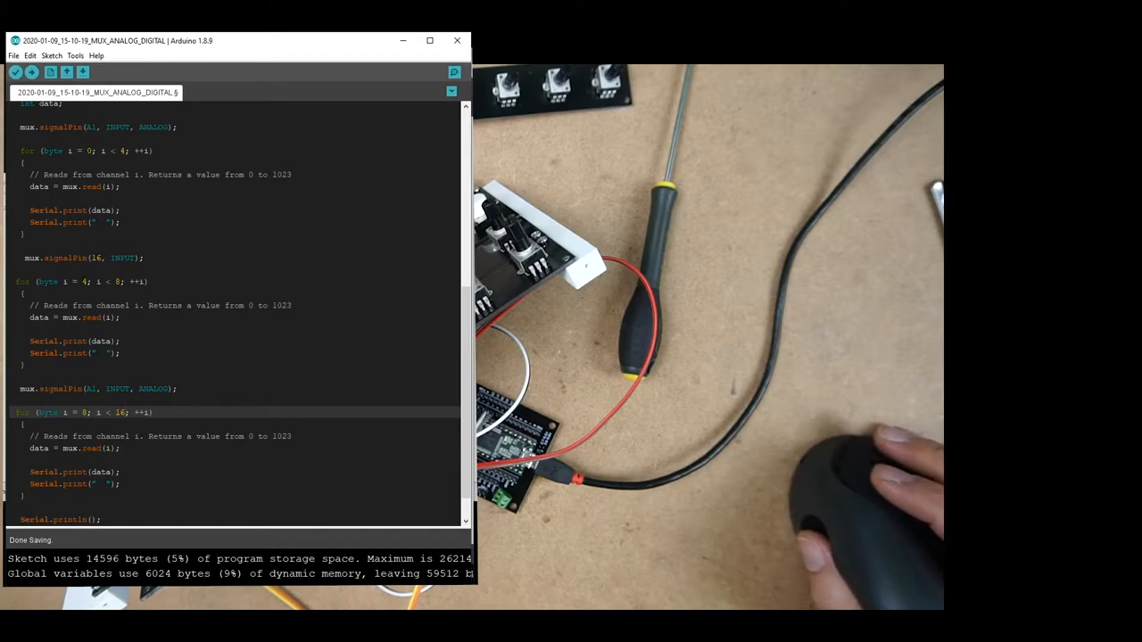
mouse_move(857, 481)
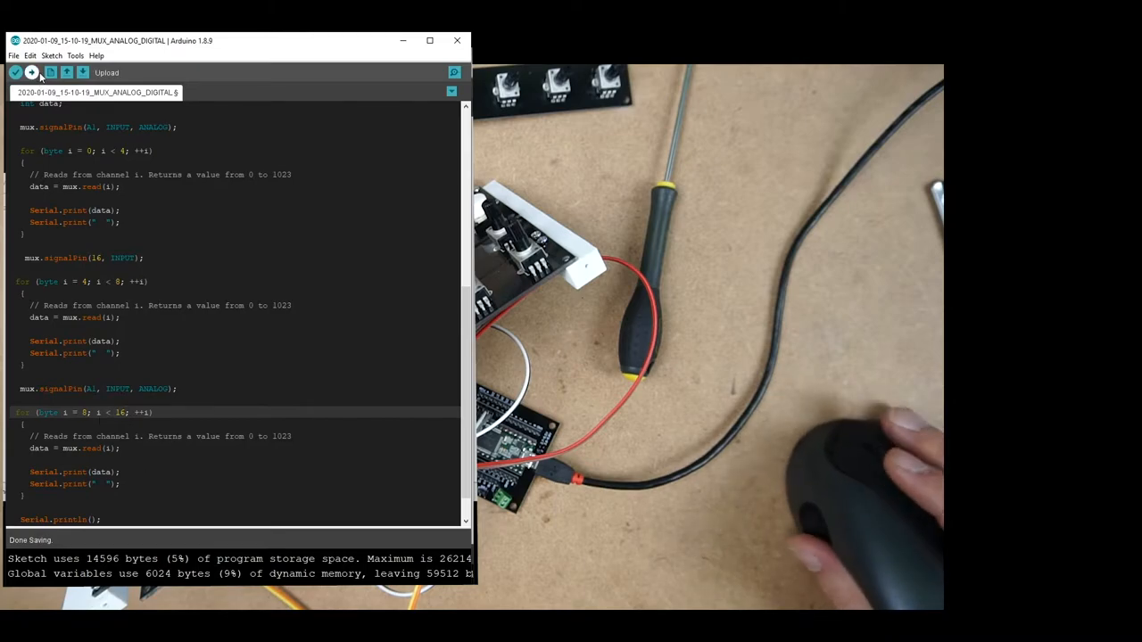
Step: Upload the three-loop multiplexer sketch to the board
click(14, 71)
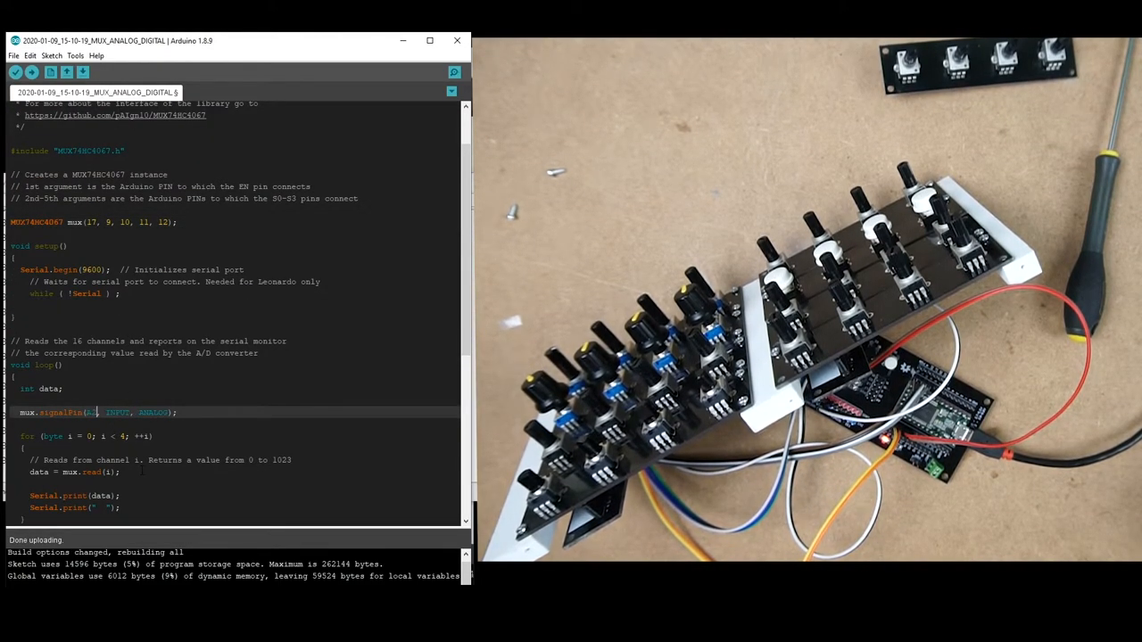
Step: Show the 16 channel readings in the serial monitor, with channels 4–7 reading zero
scroll(down, 3)
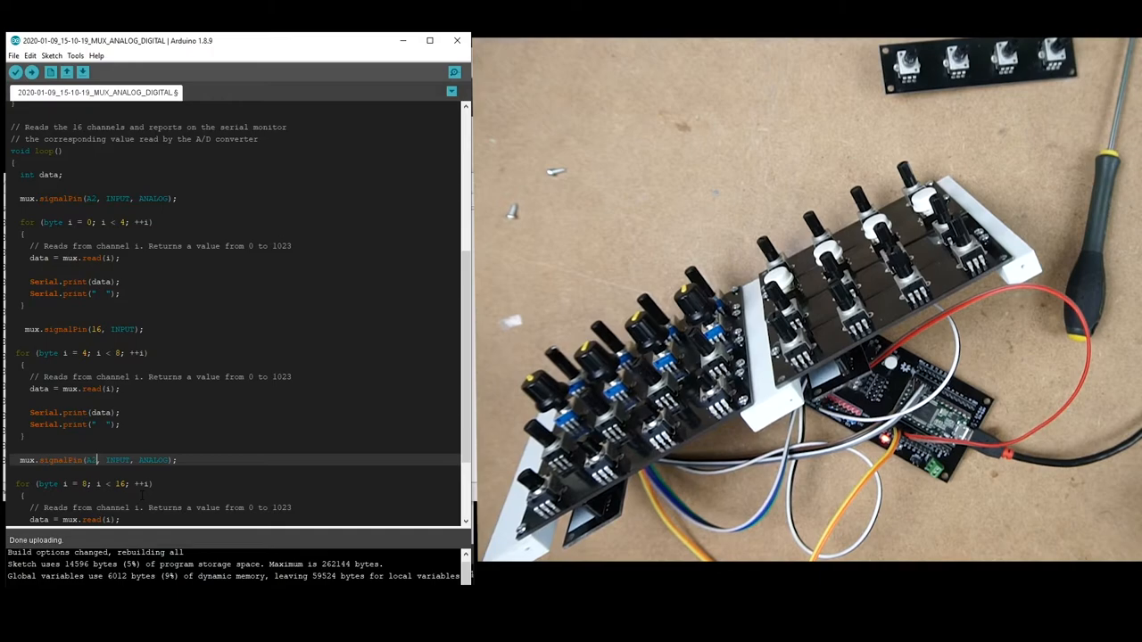
click(453, 72)
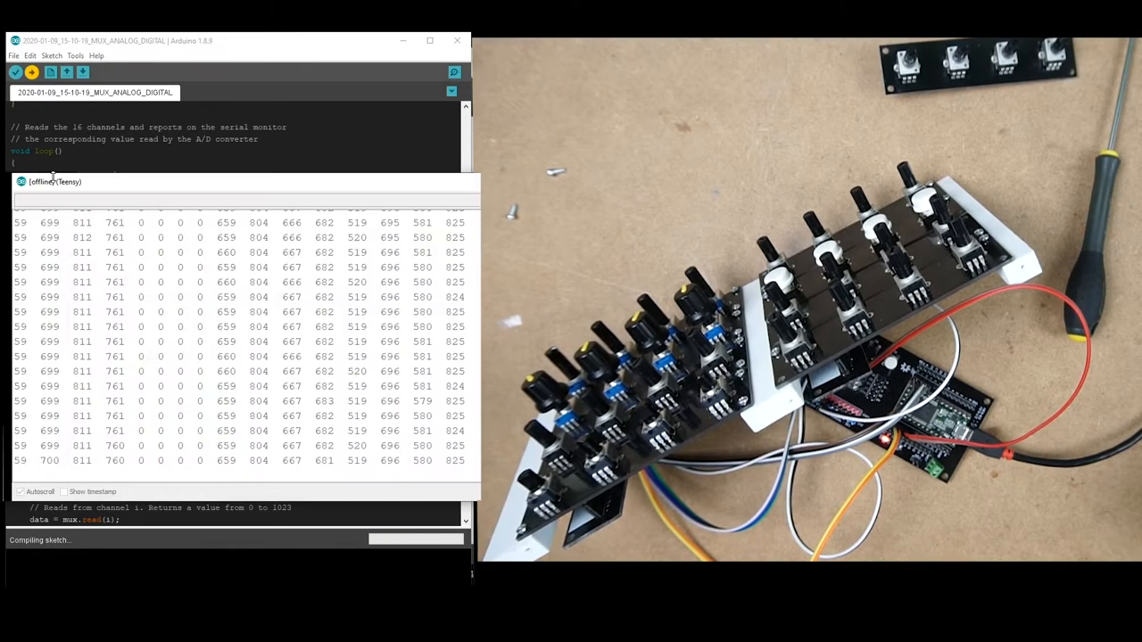